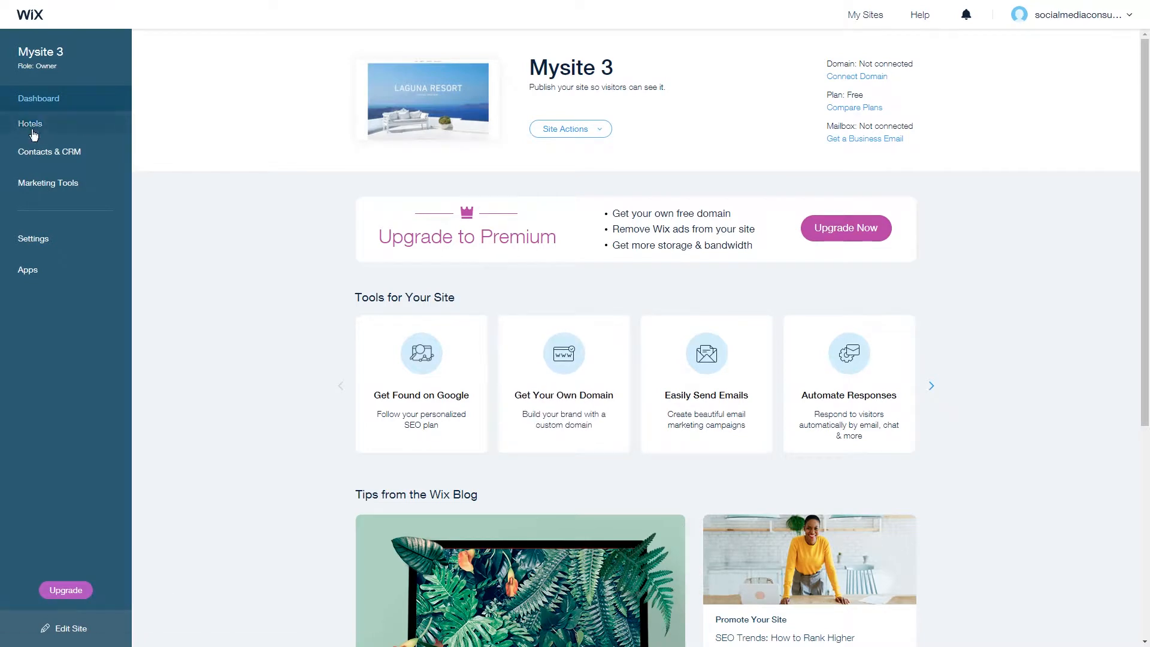
- Go from the site dashboard into Hotels and its Rooms list showing the Deluxe type
left_click(30, 123)
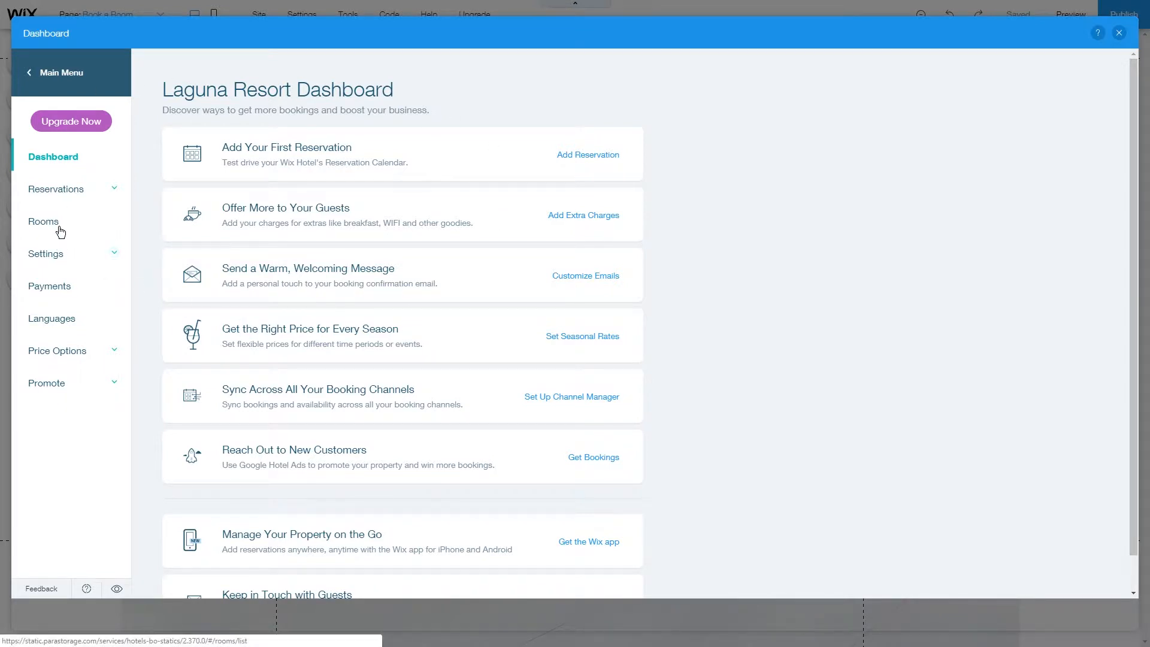
left_click(43, 220)
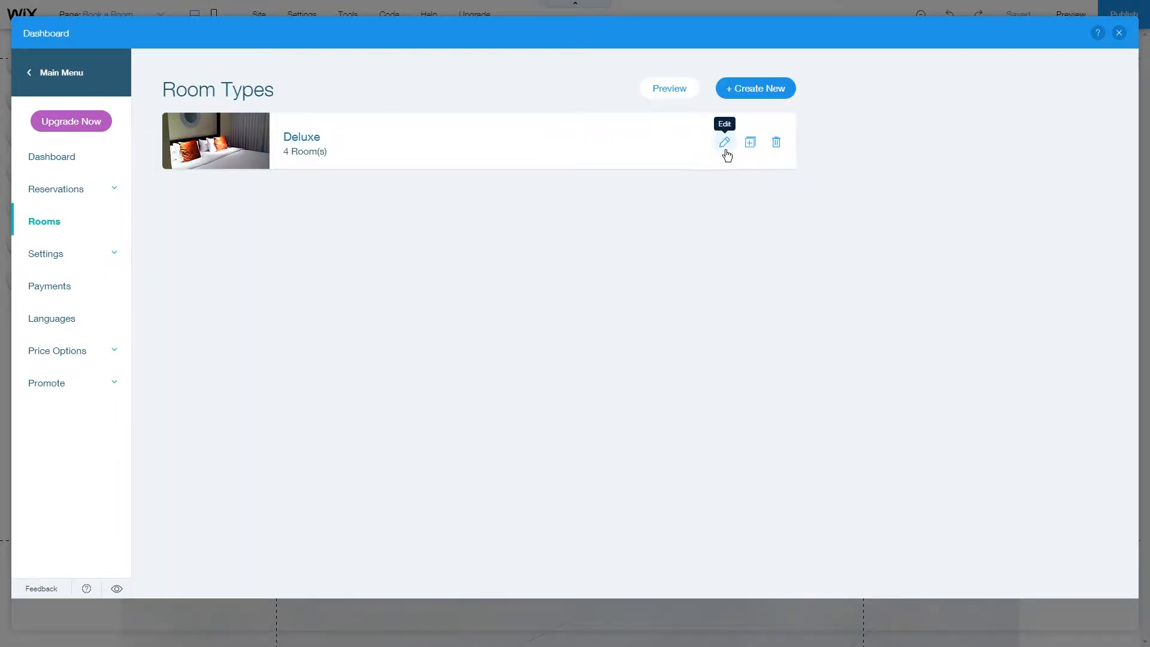
mouse_move(697, 151)
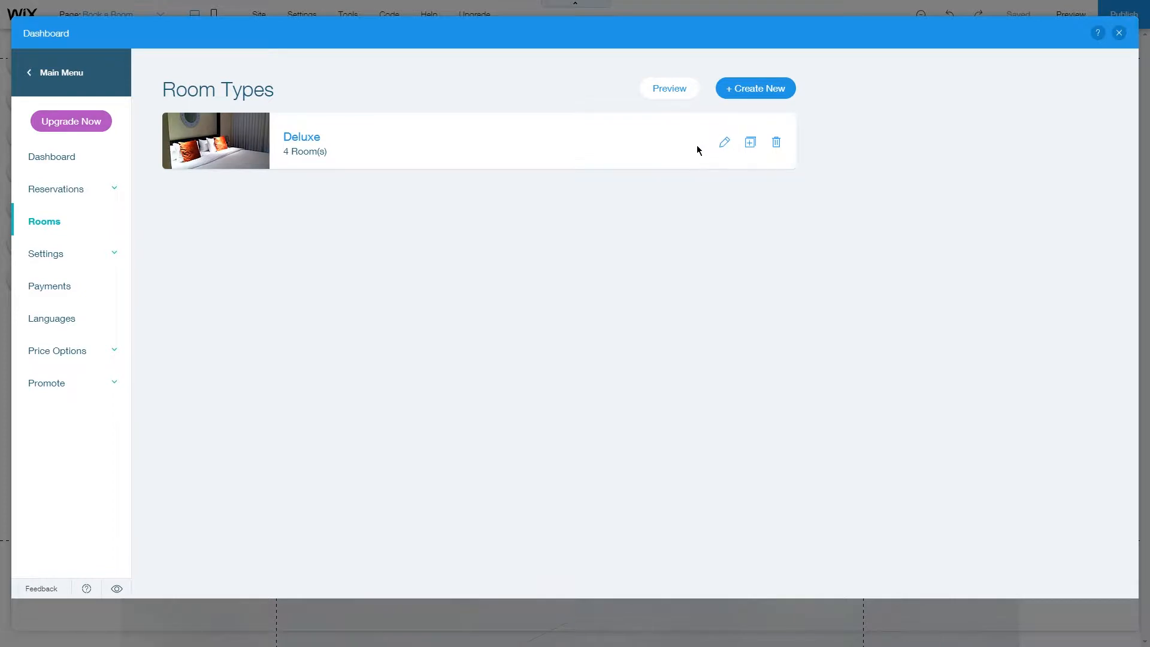
mouse_move(725, 143)
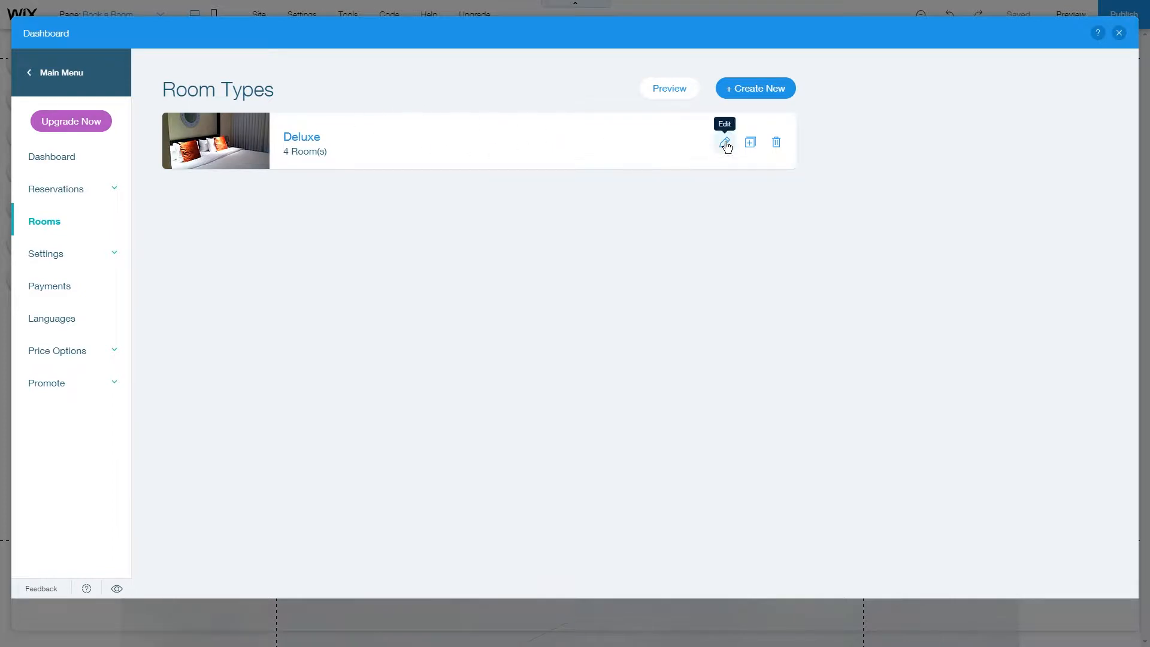
- Edit the Deluxe room's beds to one Double plus two Single, removing a stray Super King row
left_click(725, 141)
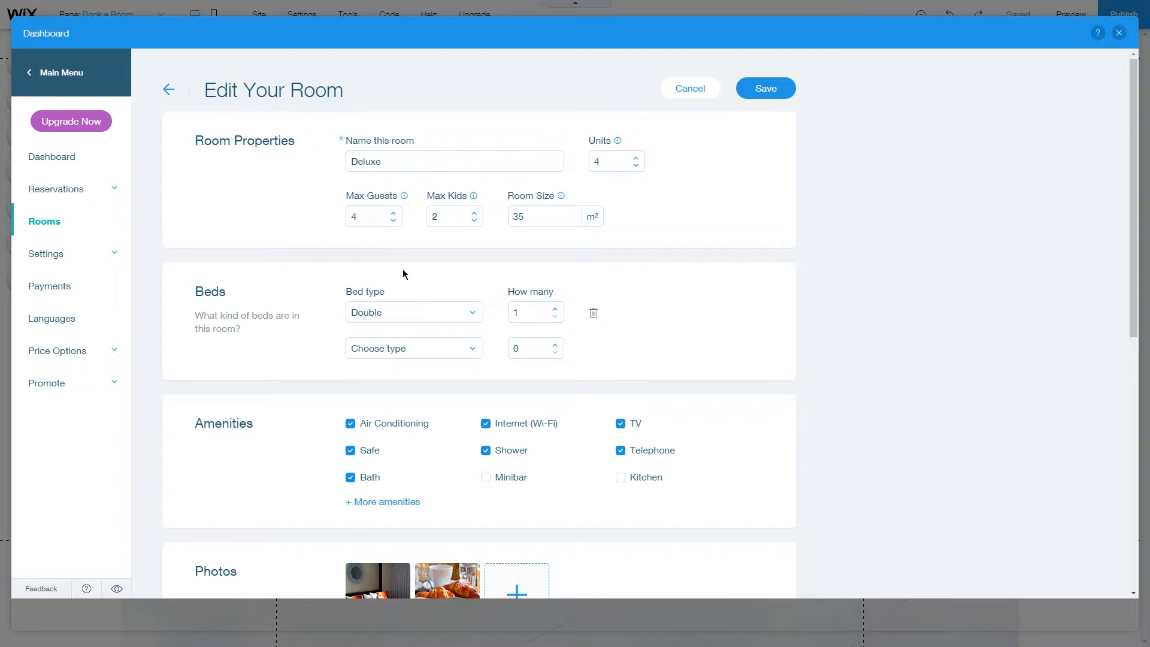
scroll("down", 3)
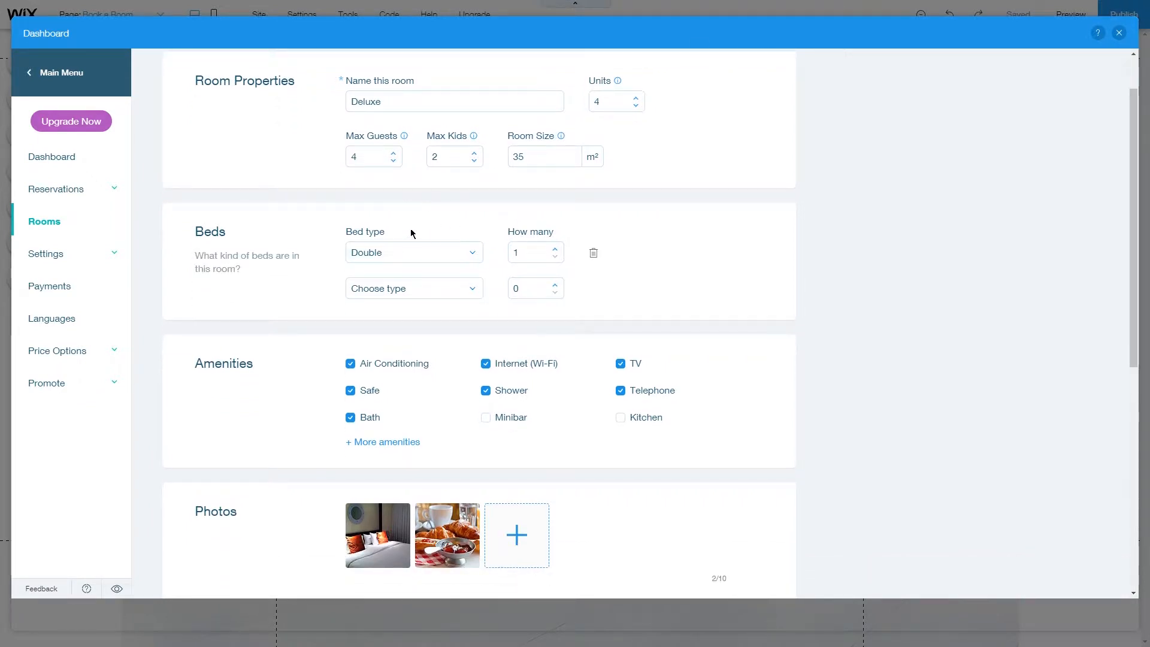
left_click(413, 287)
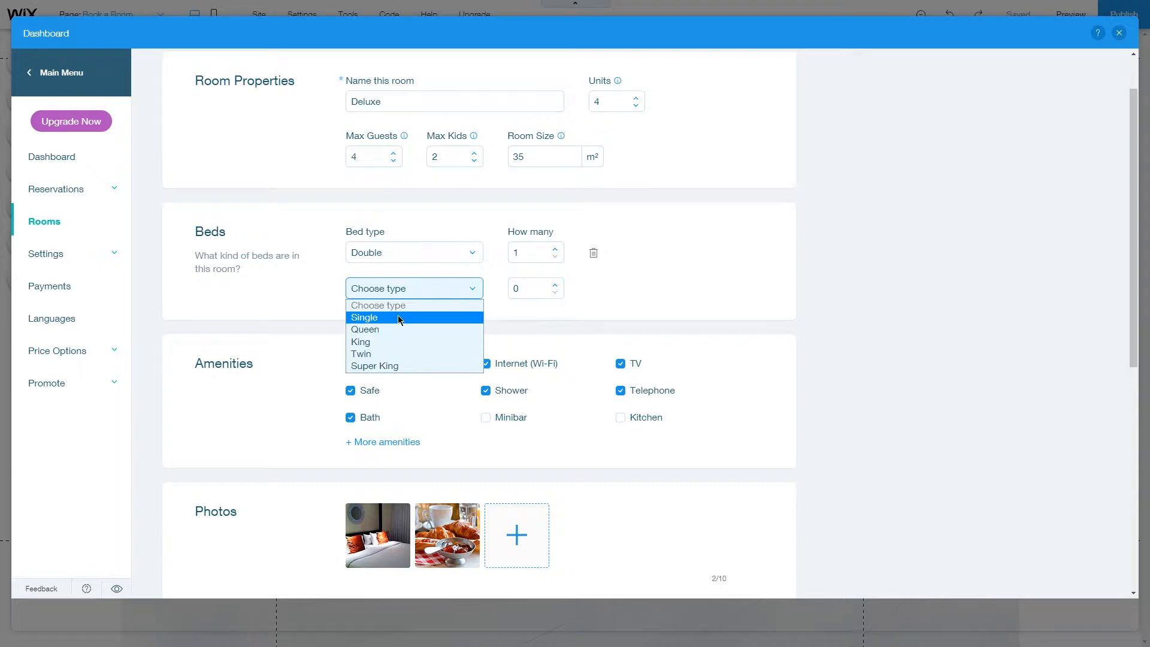
mouse_move(396, 322)
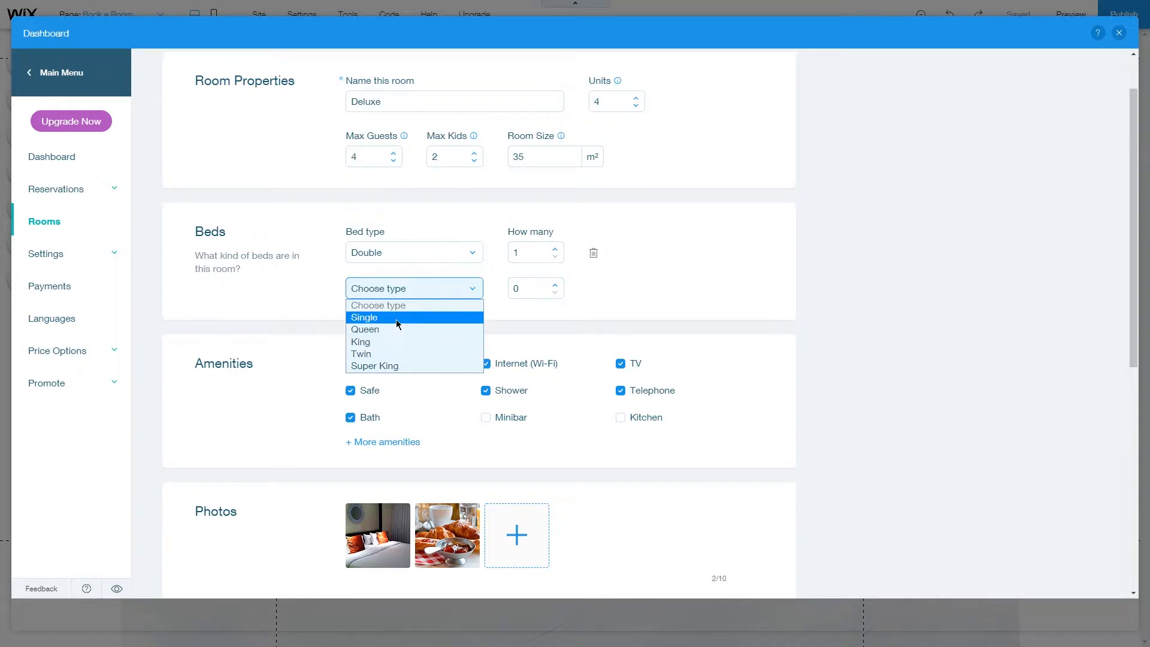
left_click(365, 316)
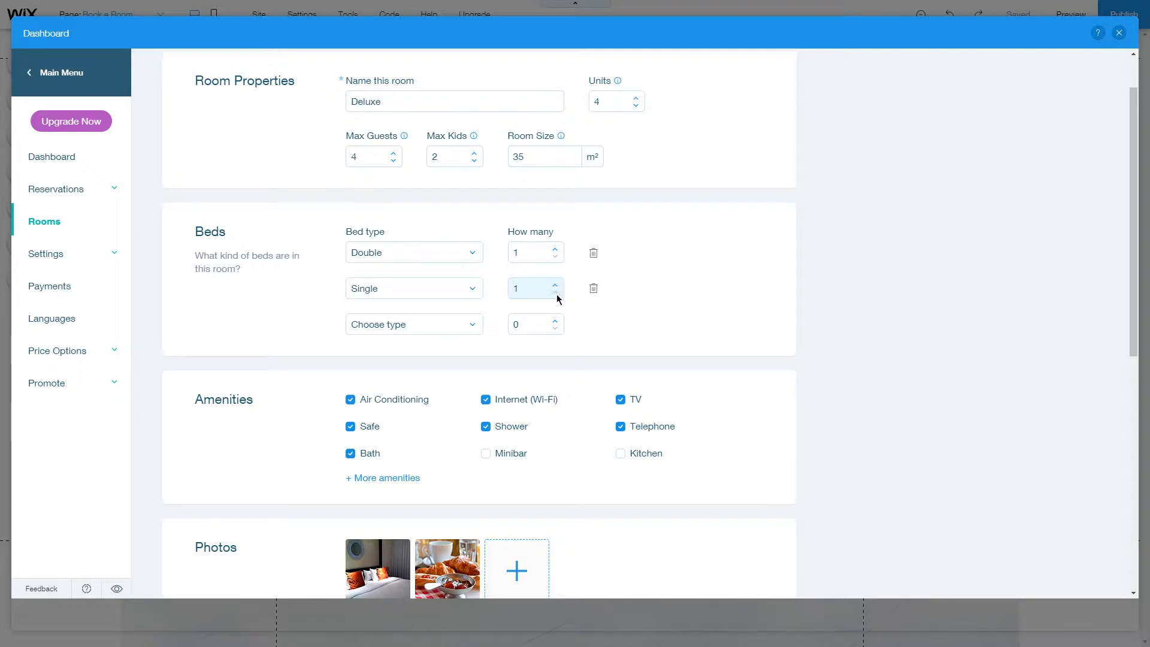
left_click(413, 324)
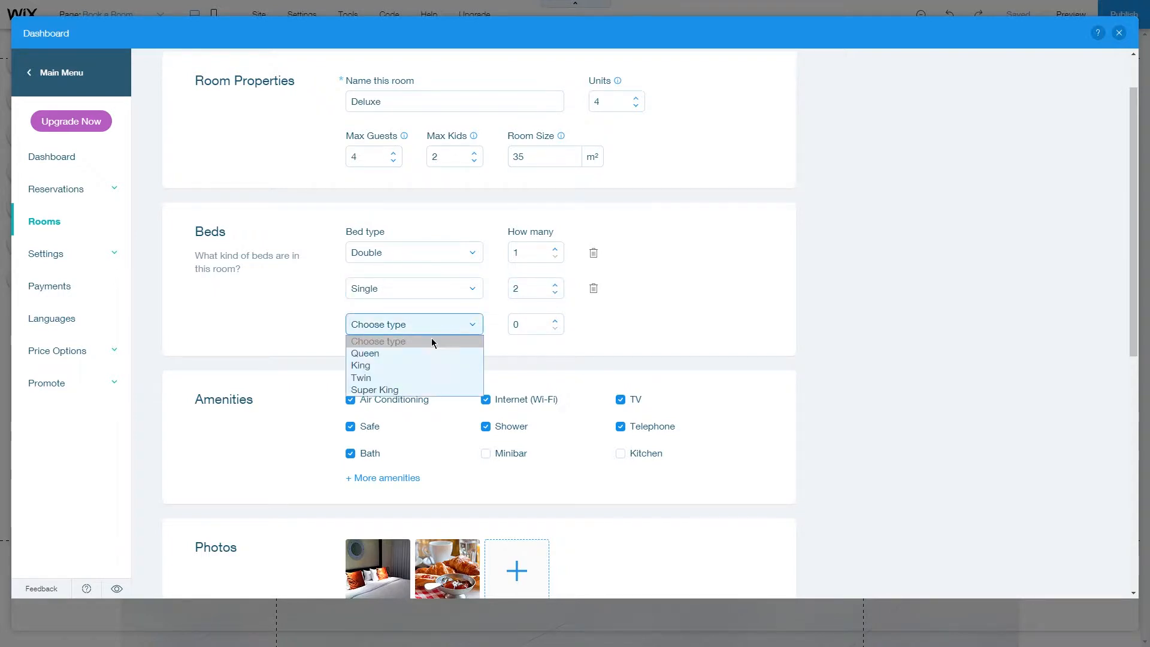
left_click(374, 389)
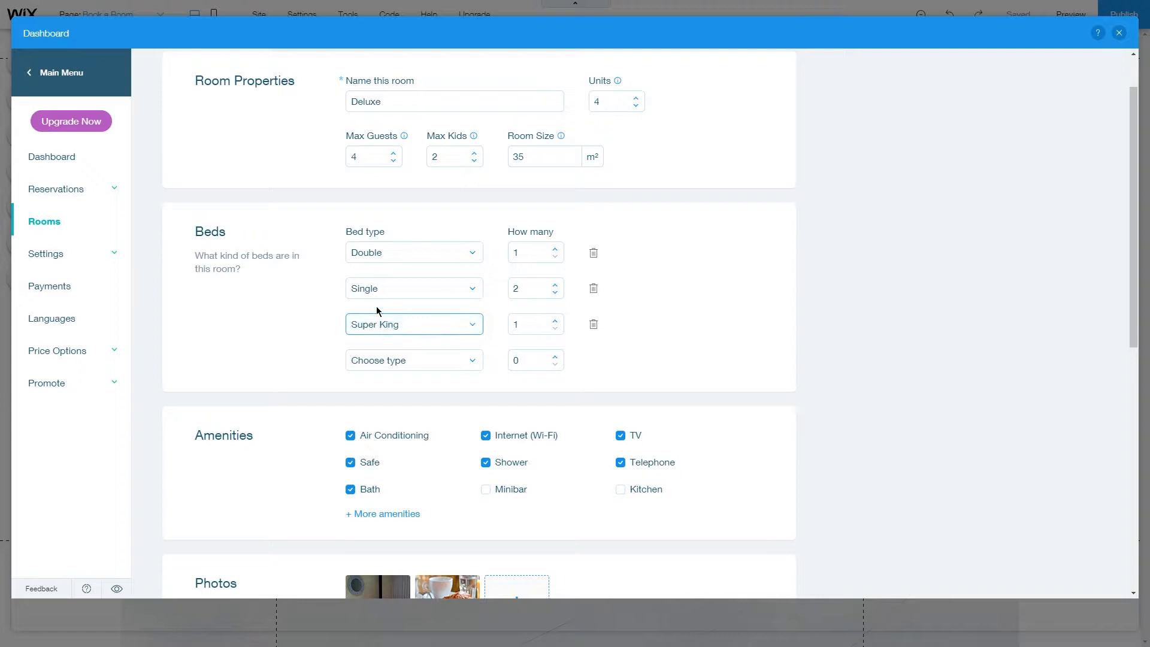
mouse_move(431, 202)
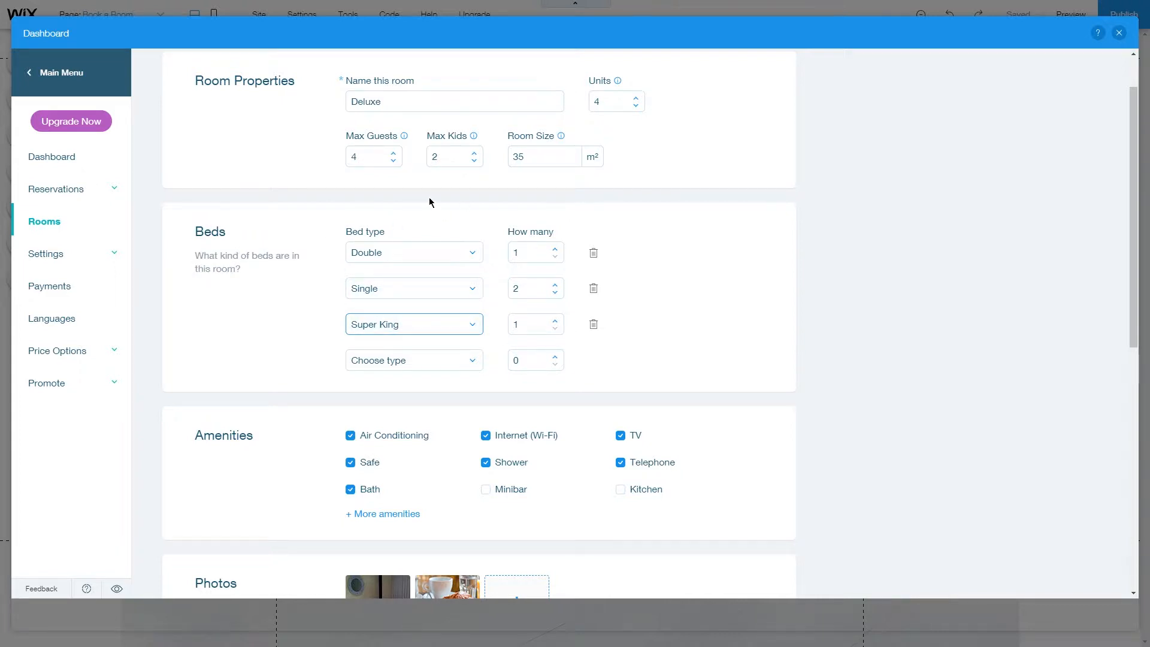
mouse_move(576, 328)
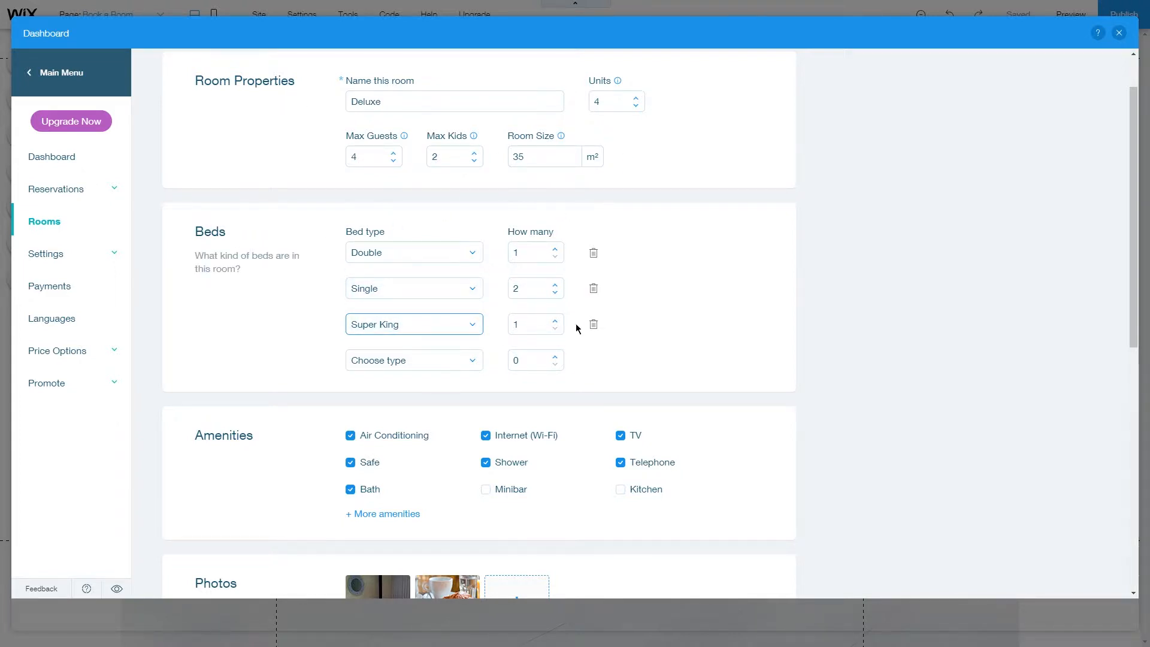
left_click(593, 324)
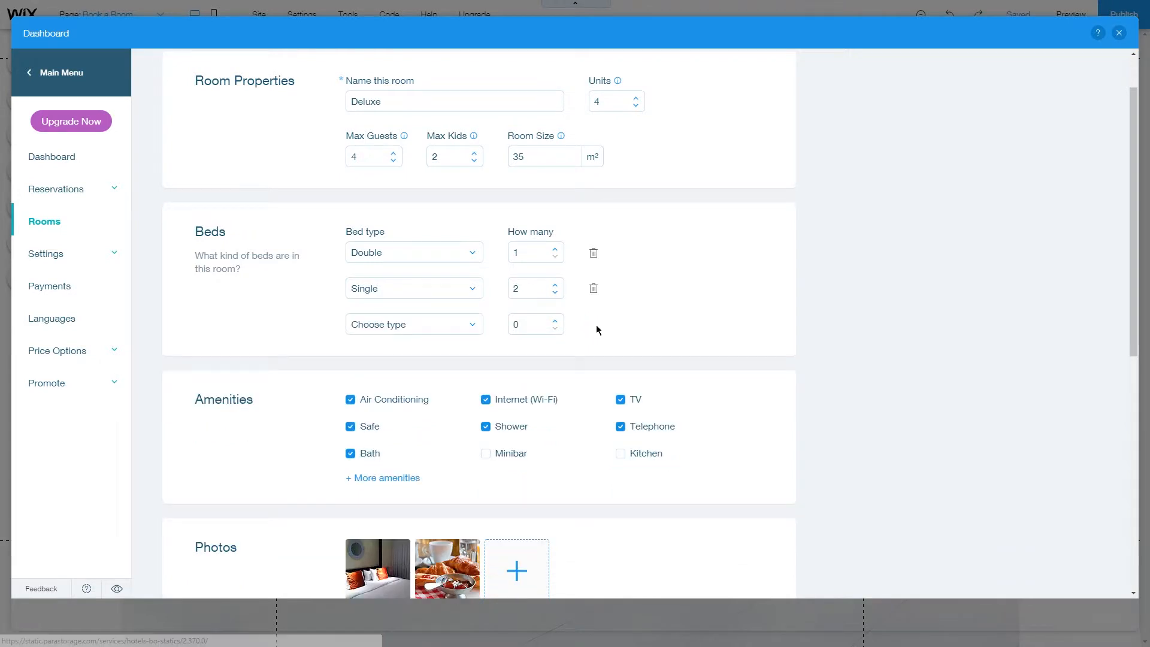
- Untick the Safe amenity and add a custom amenity named 'Baby Bed'
scroll("down", 3)
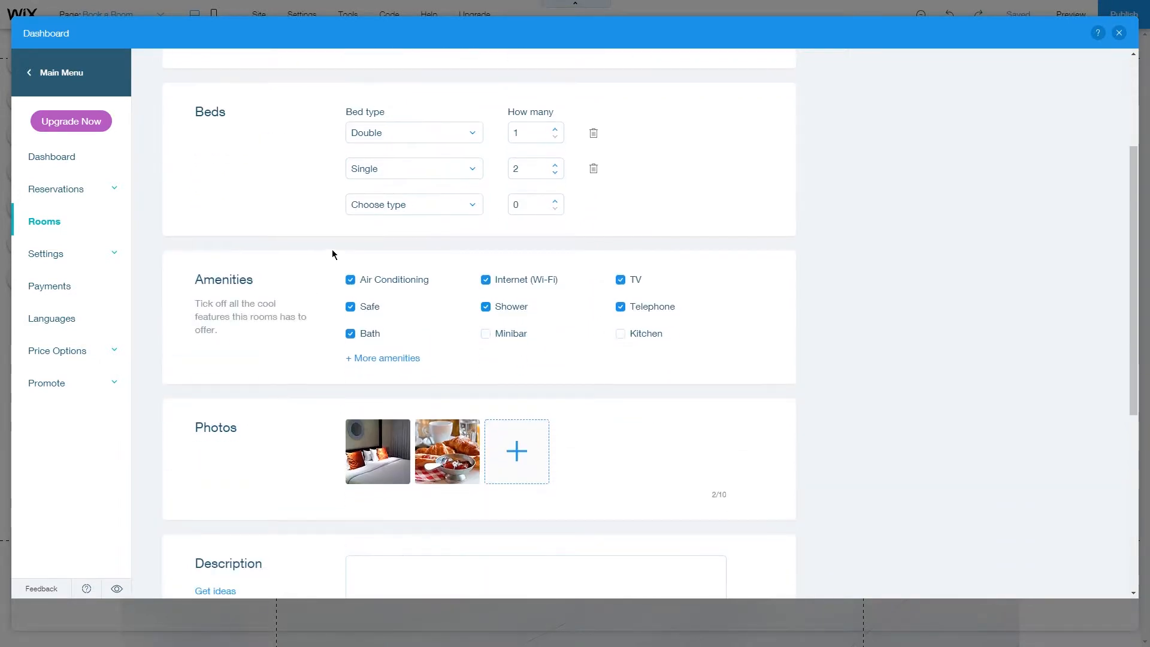
left_click(350, 305)
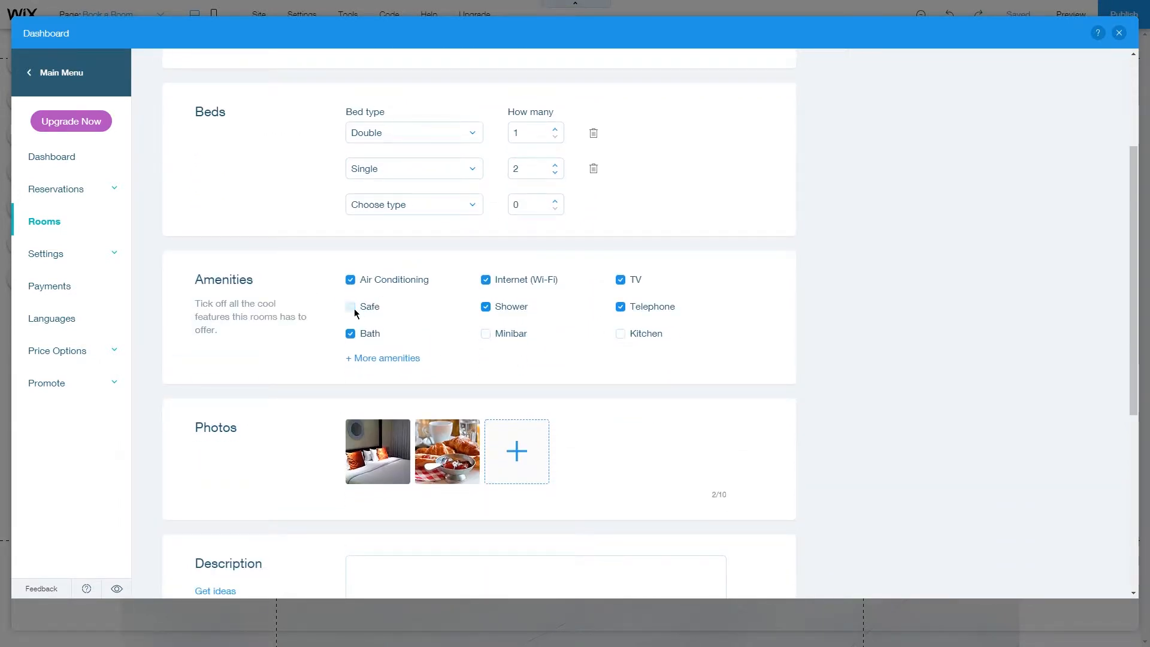
left_click(383, 358)
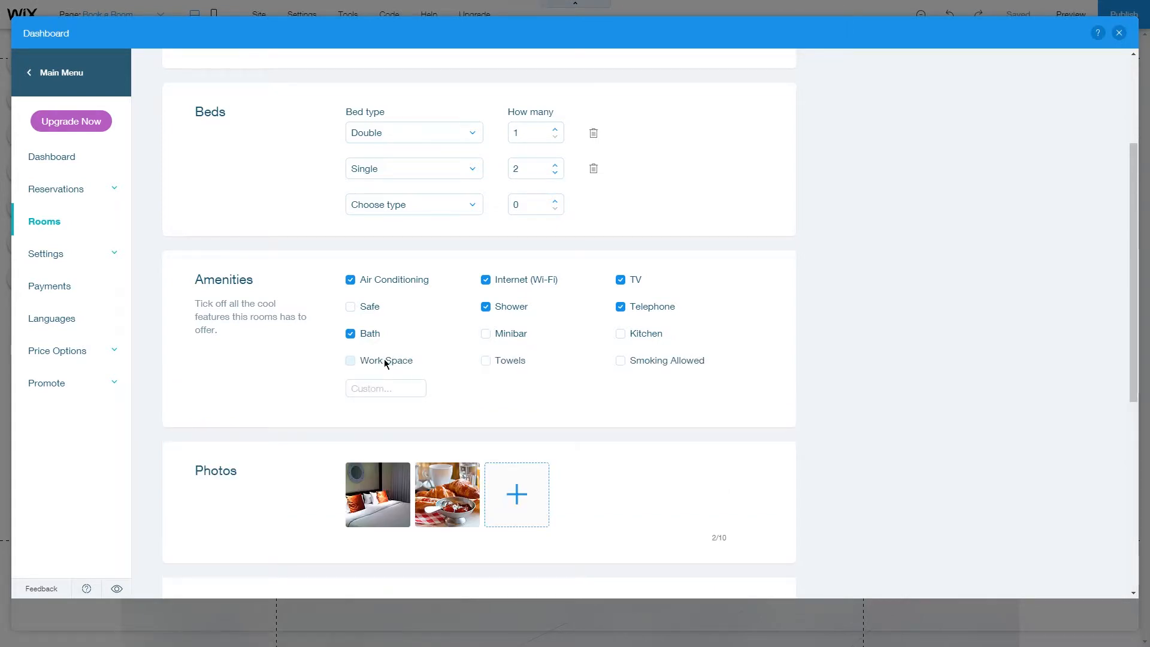
mouse_move(473, 364)
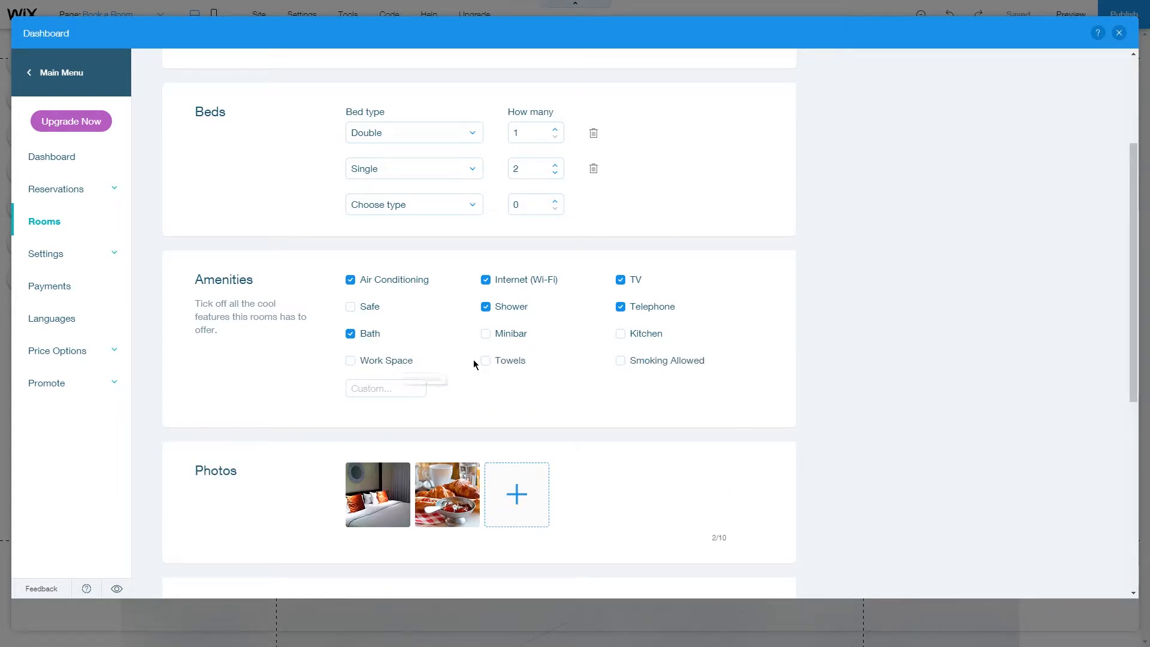
left_click(385, 388)
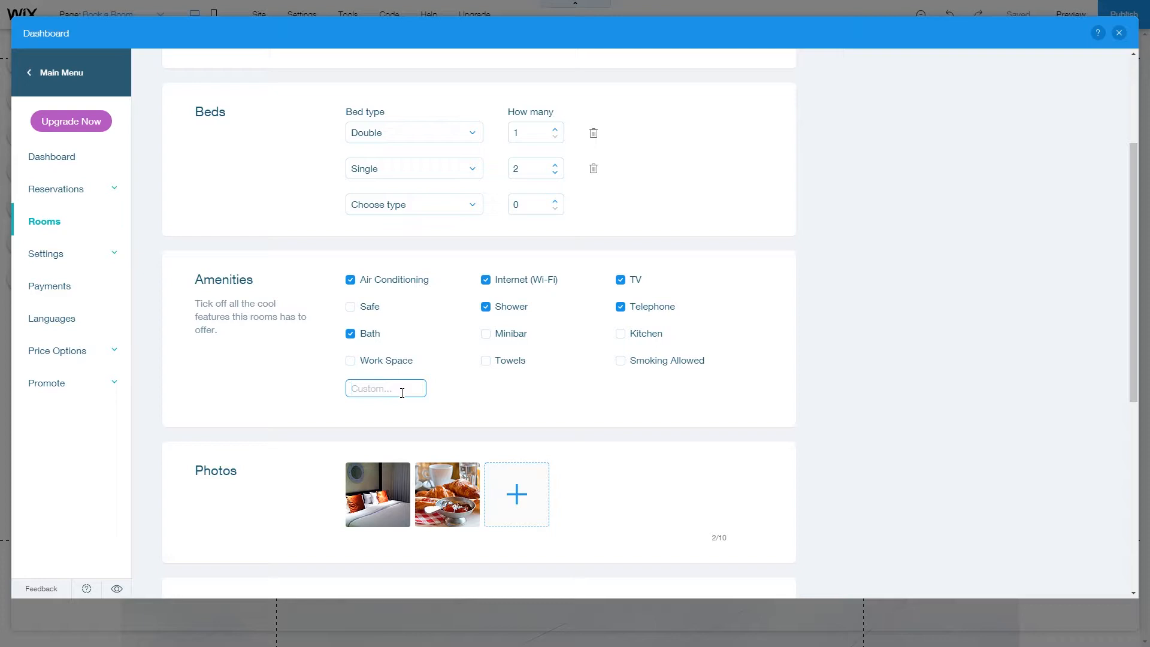
type("Baby Bed")
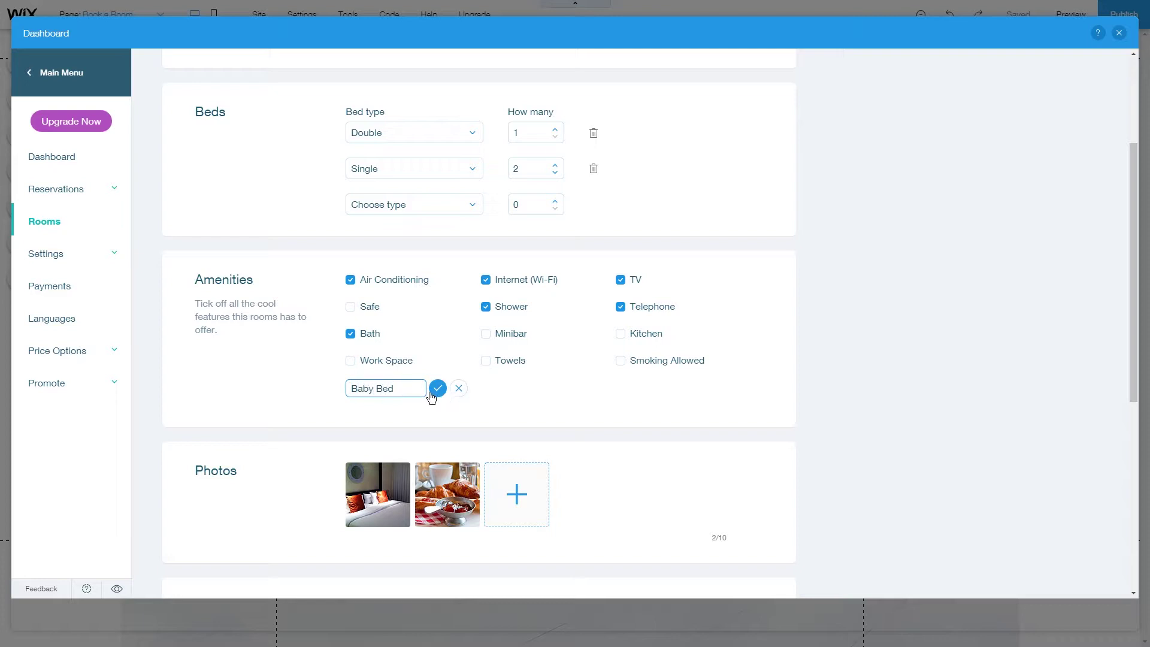
left_click(437, 387)
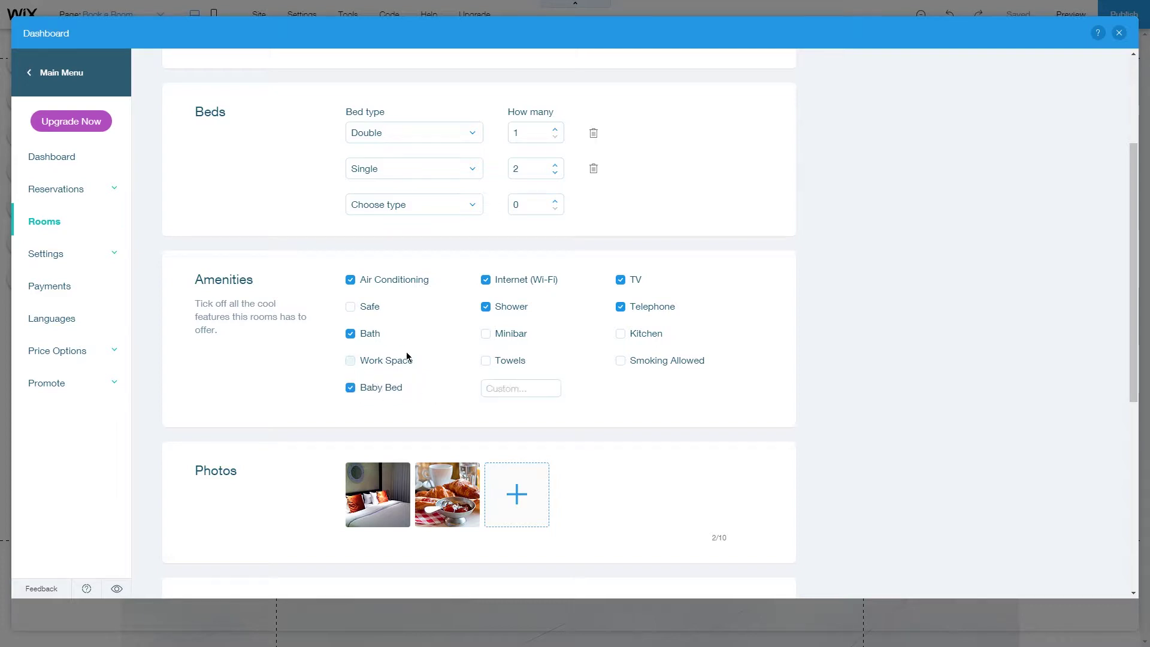
- Delete the breakfast photo and add the free Wix 'Round Building' image found by searching 'hotel'
scroll("down", 3)
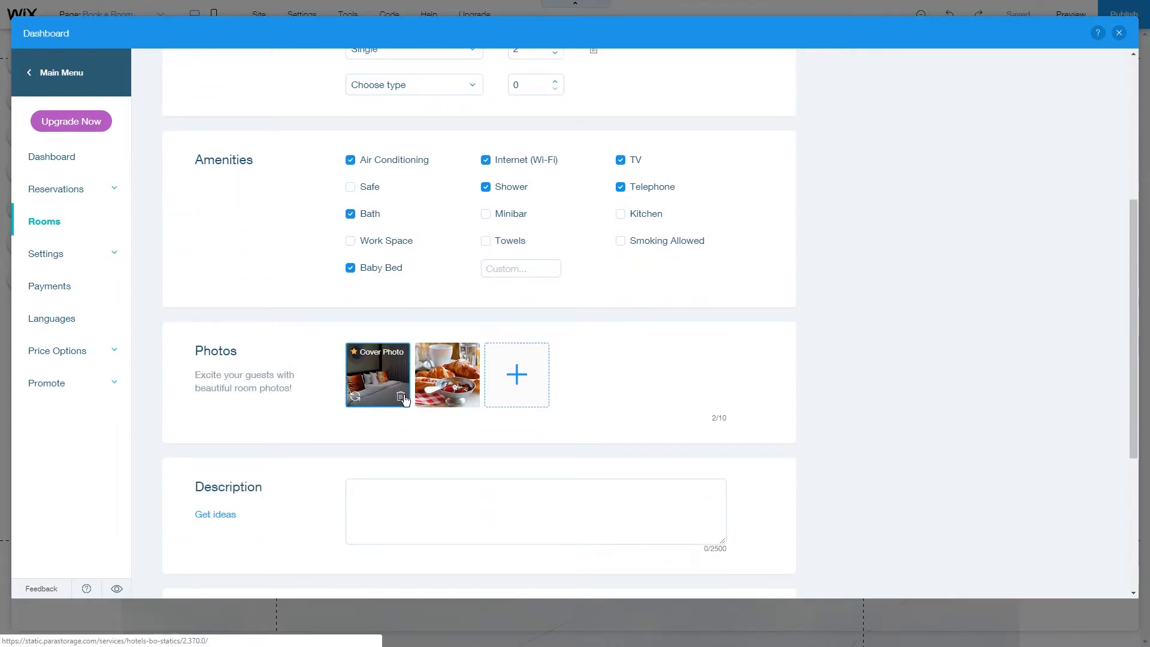
left_click(403, 398)
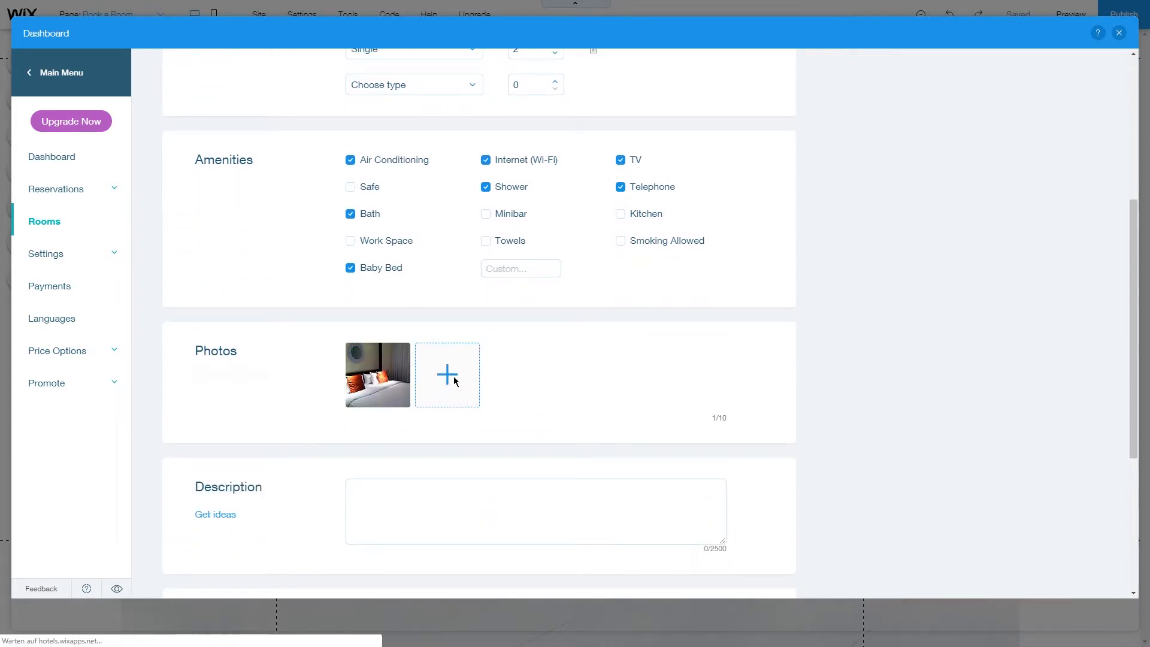
left_click(447, 375)
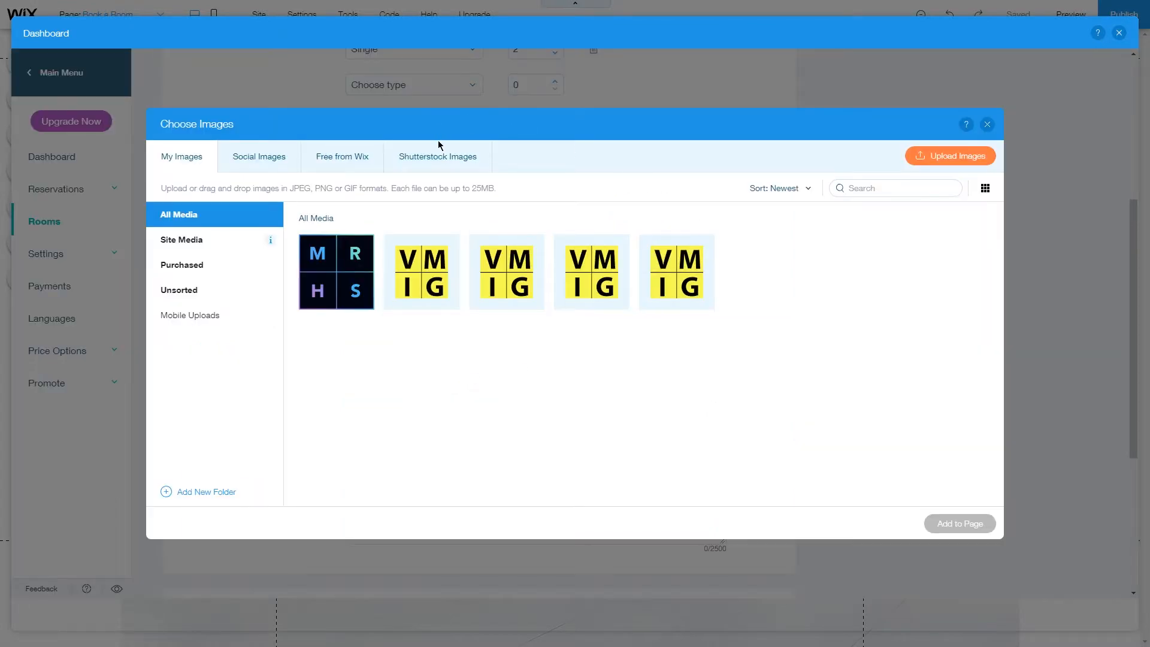
left_click(341, 156)
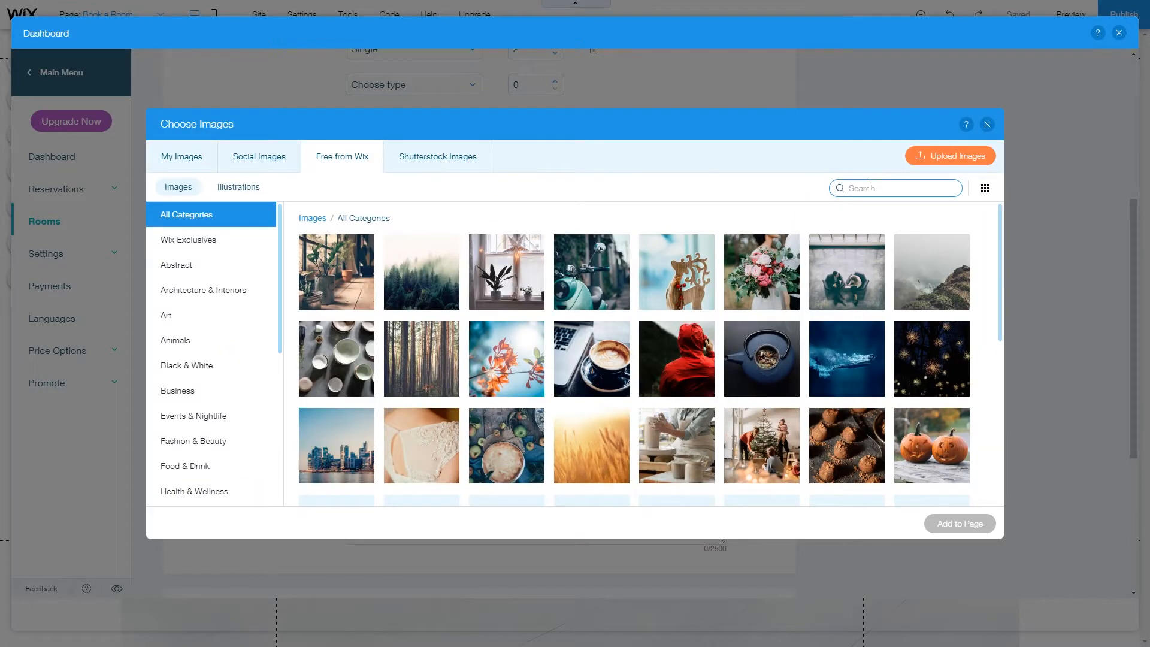
type("hotel")
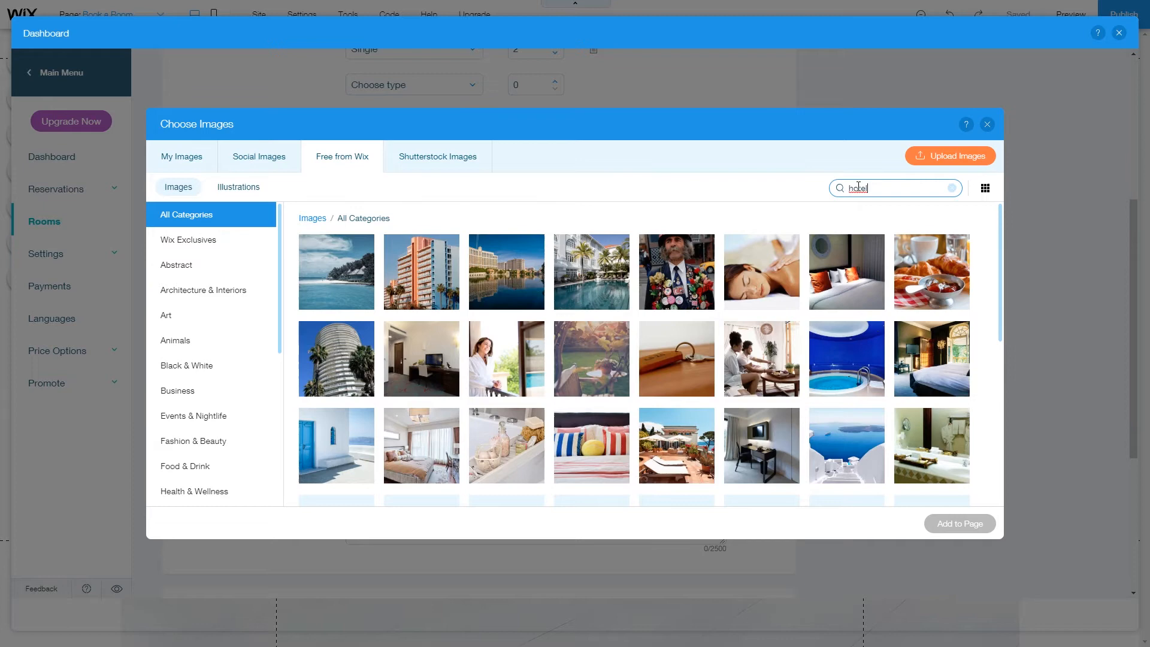
left_click(335, 359)
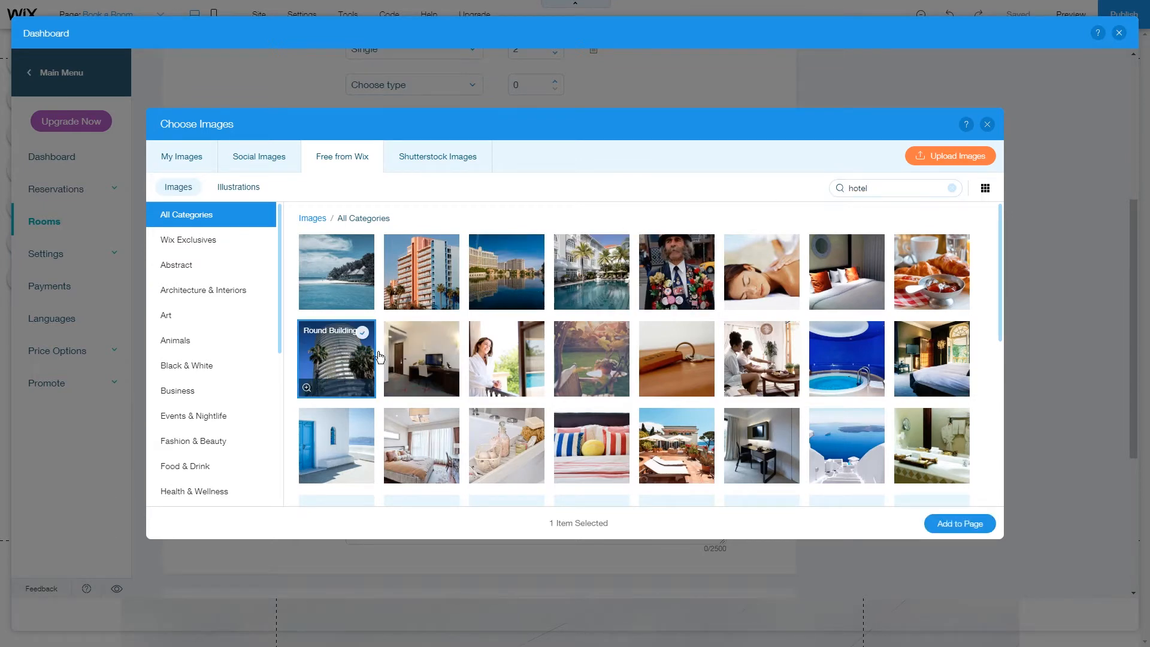
left_click(959, 523)
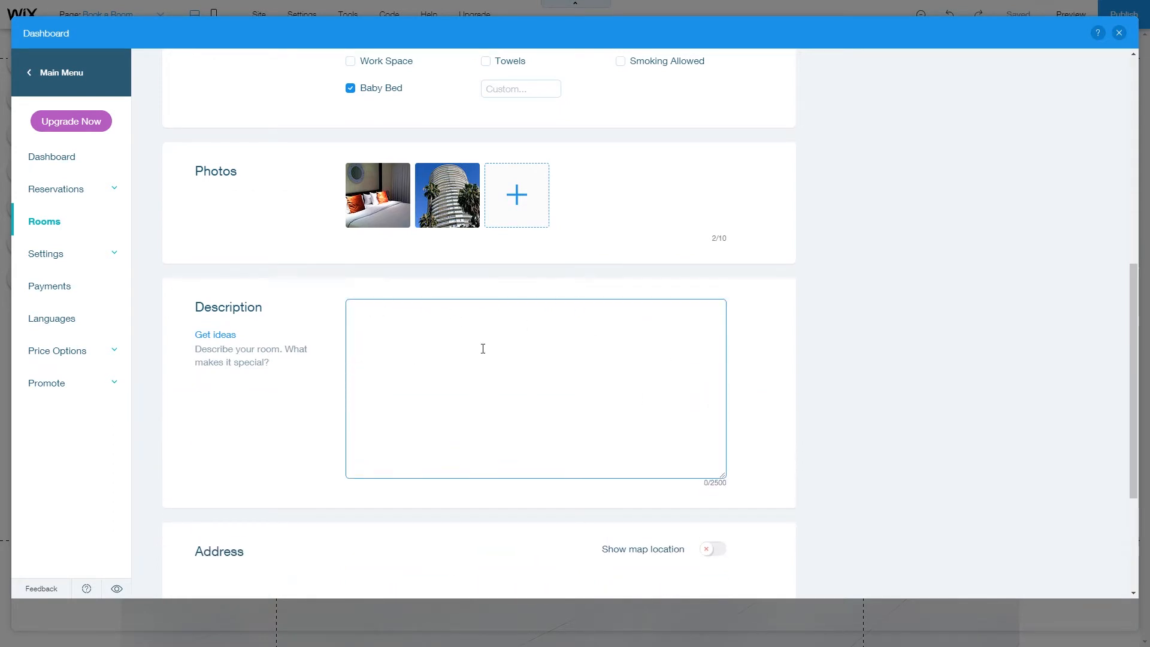
scroll("down", 3)
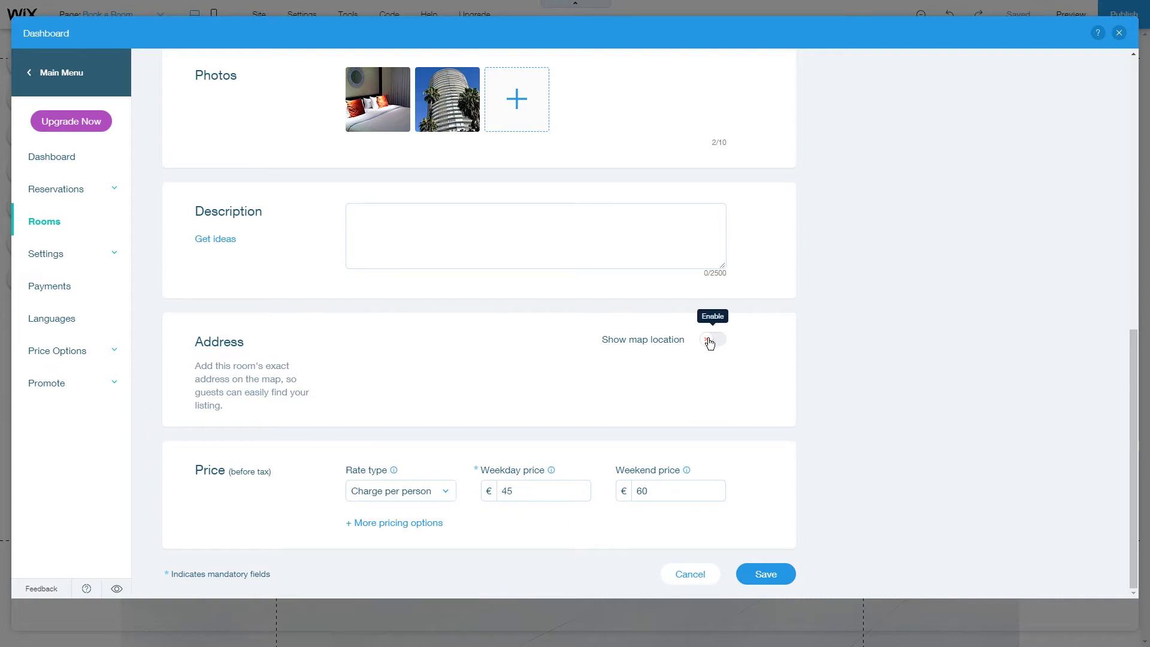
left_click(710, 340)
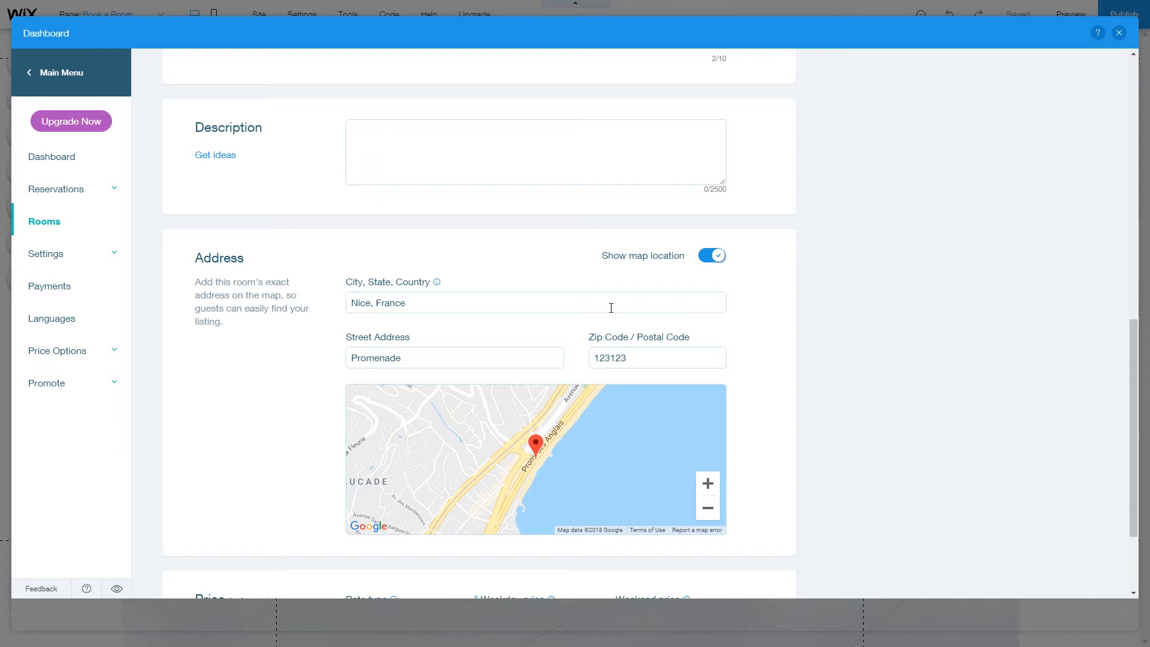
mouse_move(710, 254)
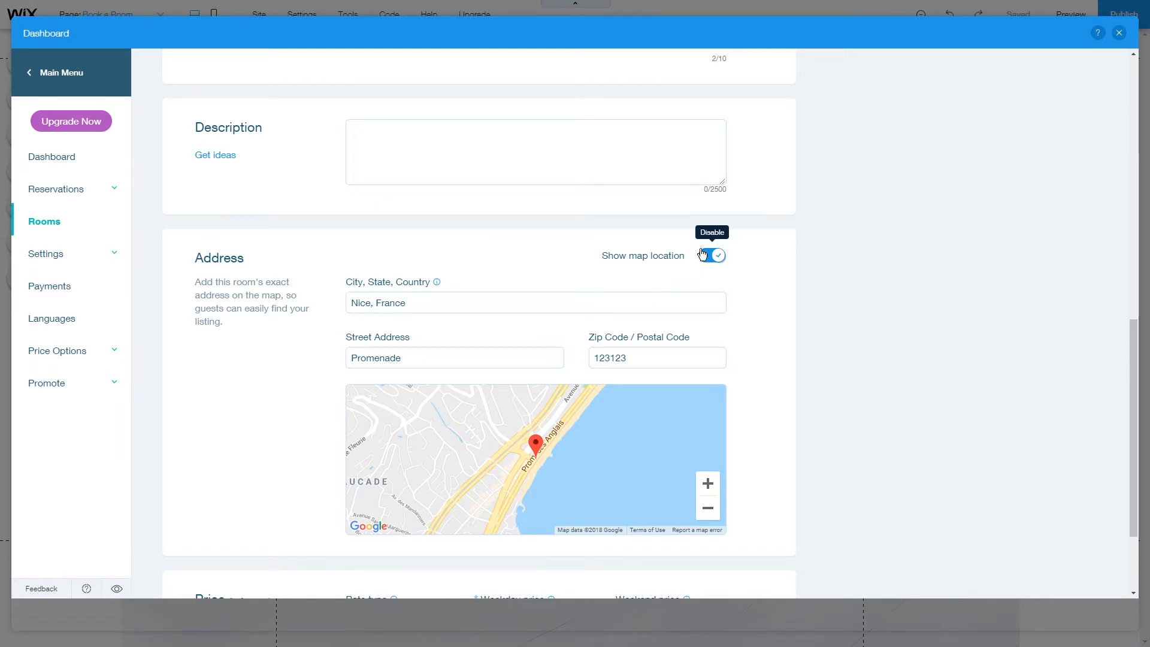
left_click(710, 255)
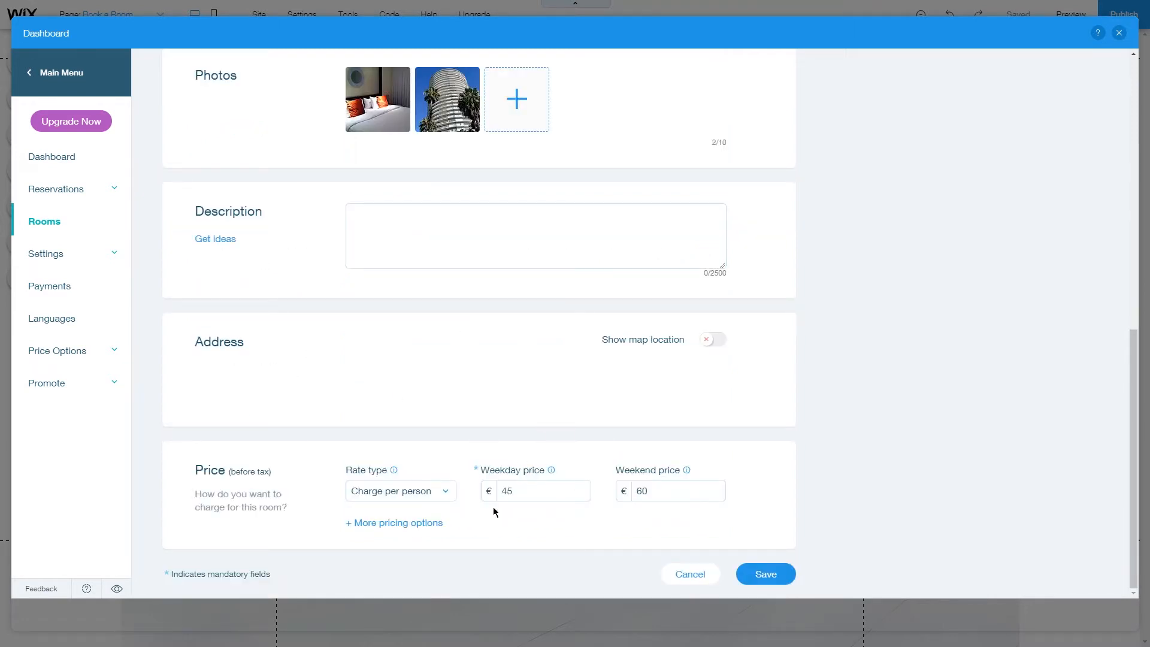
mouse_move(531, 478)
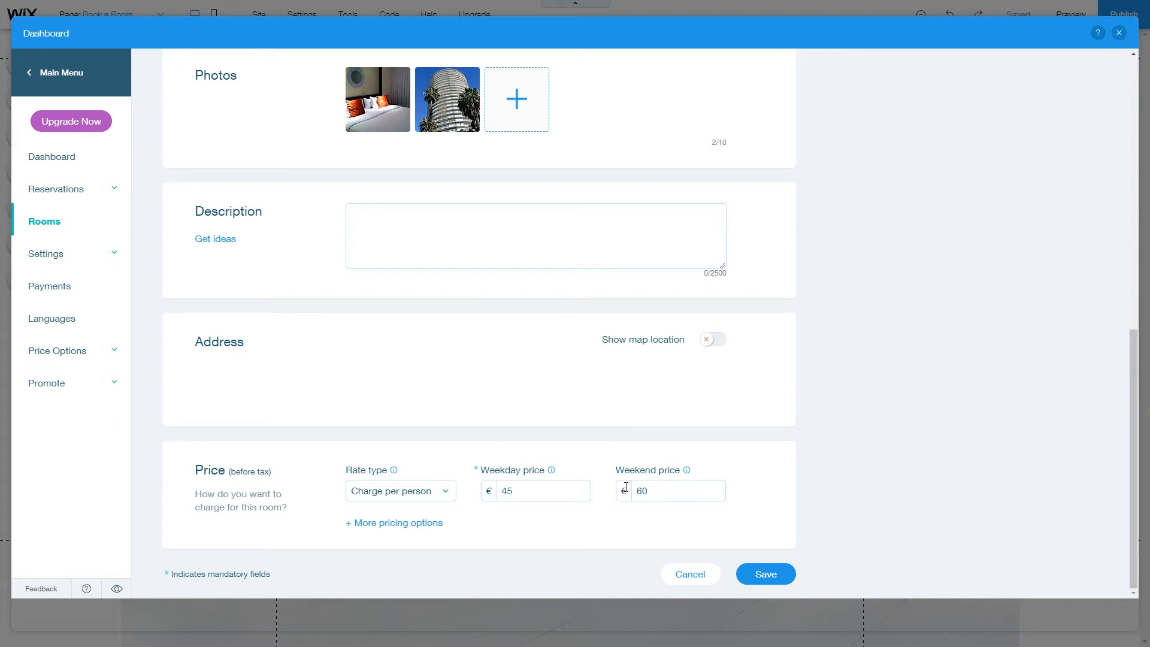
- Keep Charge per person and set a 25 charge for each guest above 2 adults
left_click(400, 492)
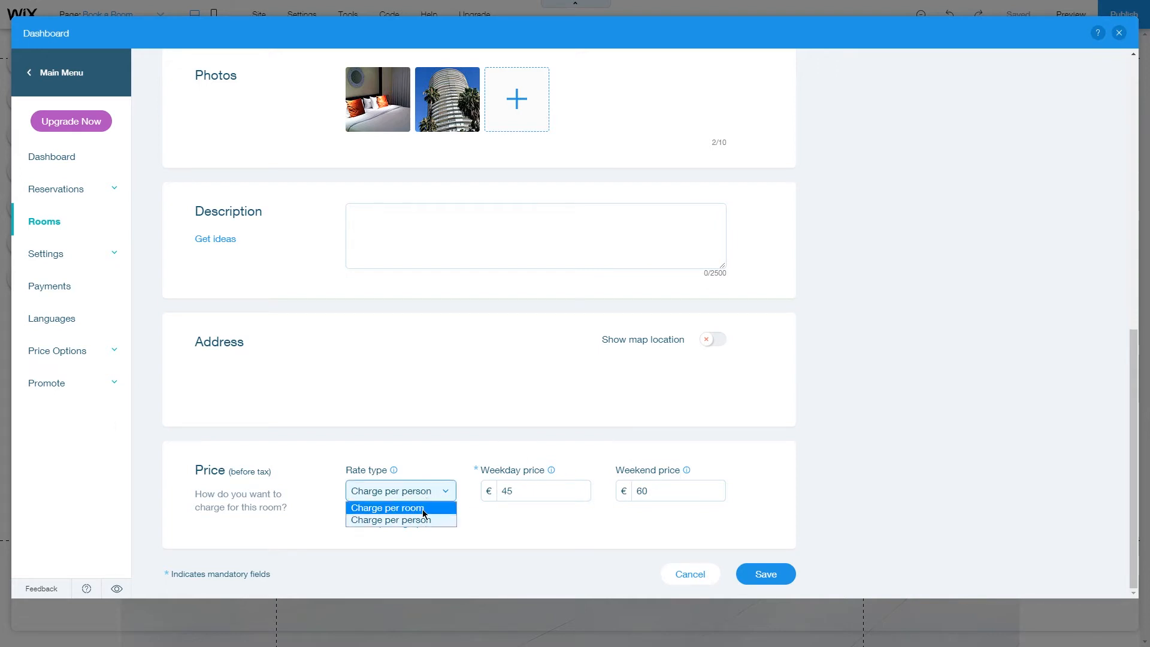
left_click(400, 518)
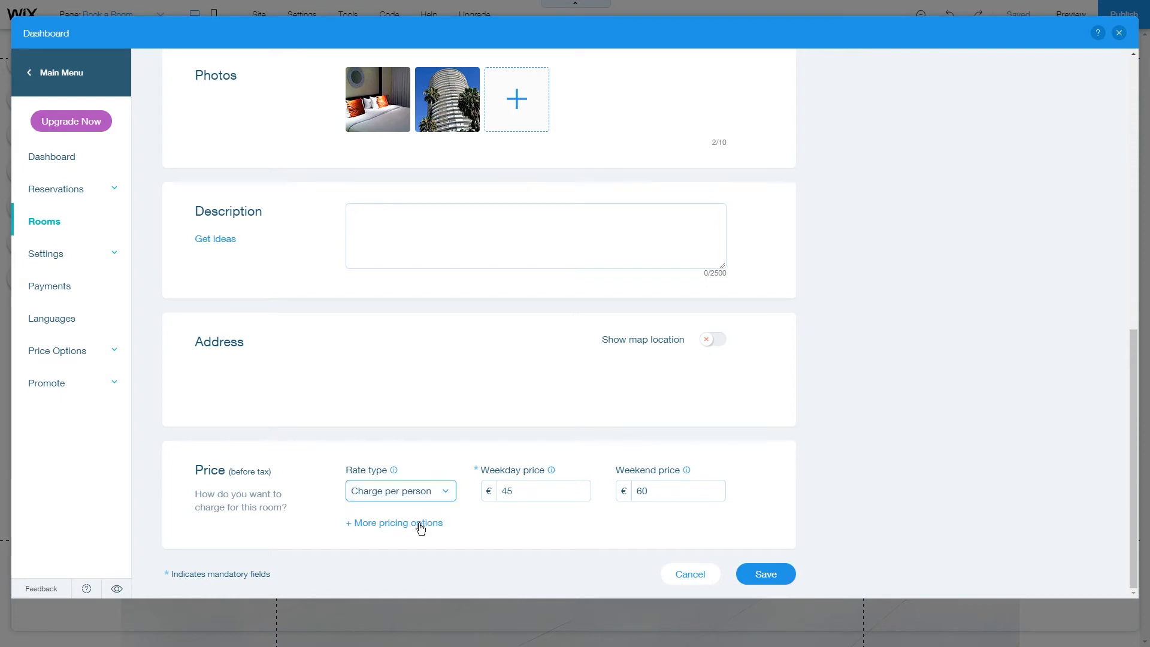
left_click(394, 523)
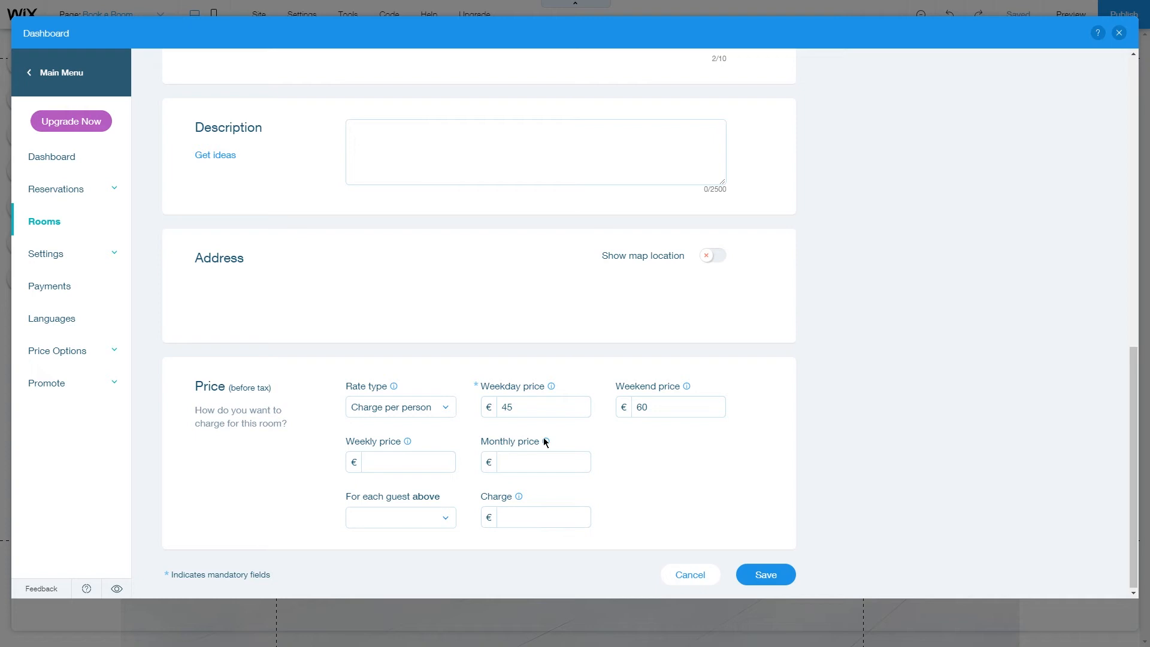
mouse_move(427, 505)
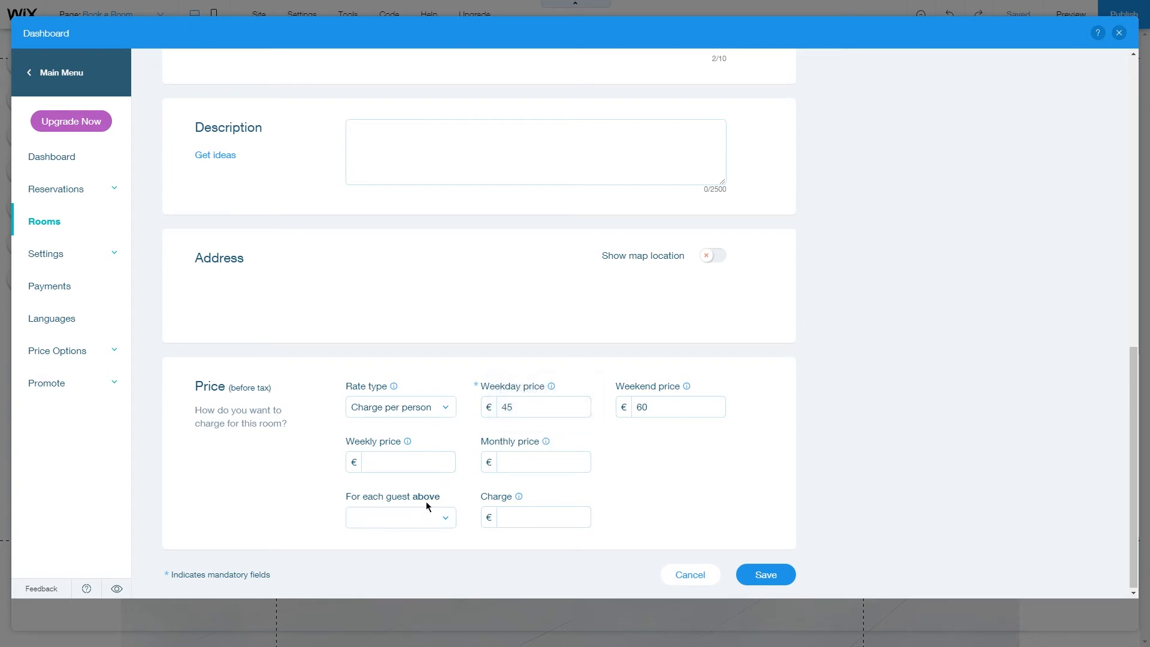
left_click(400, 517)
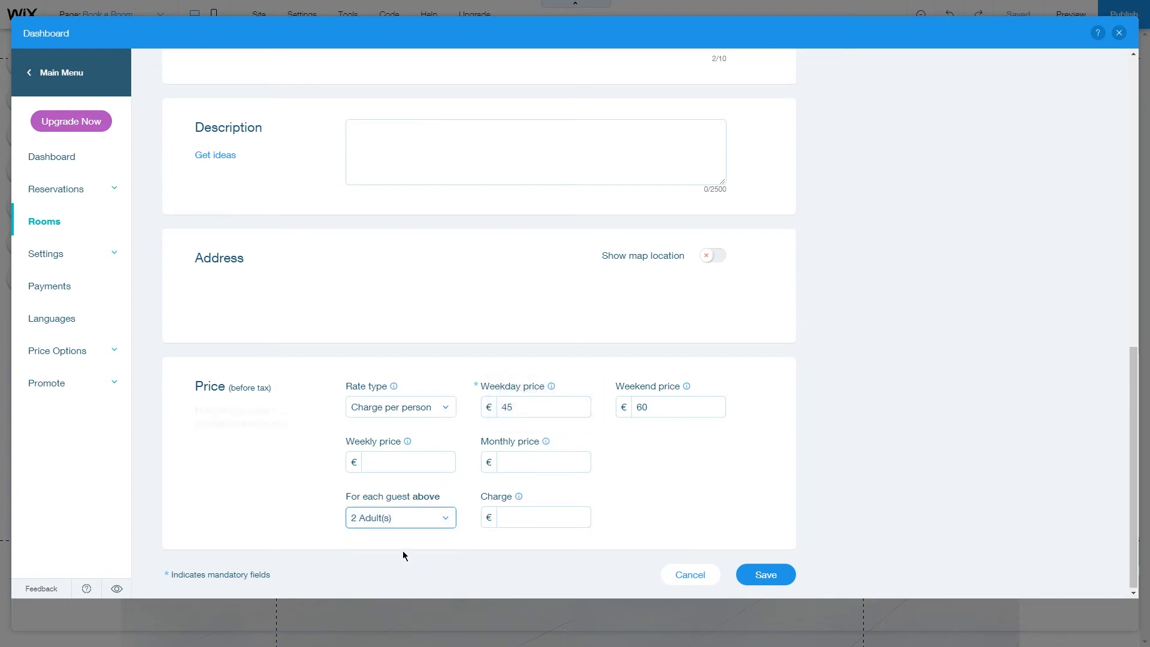
left_click(544, 516)
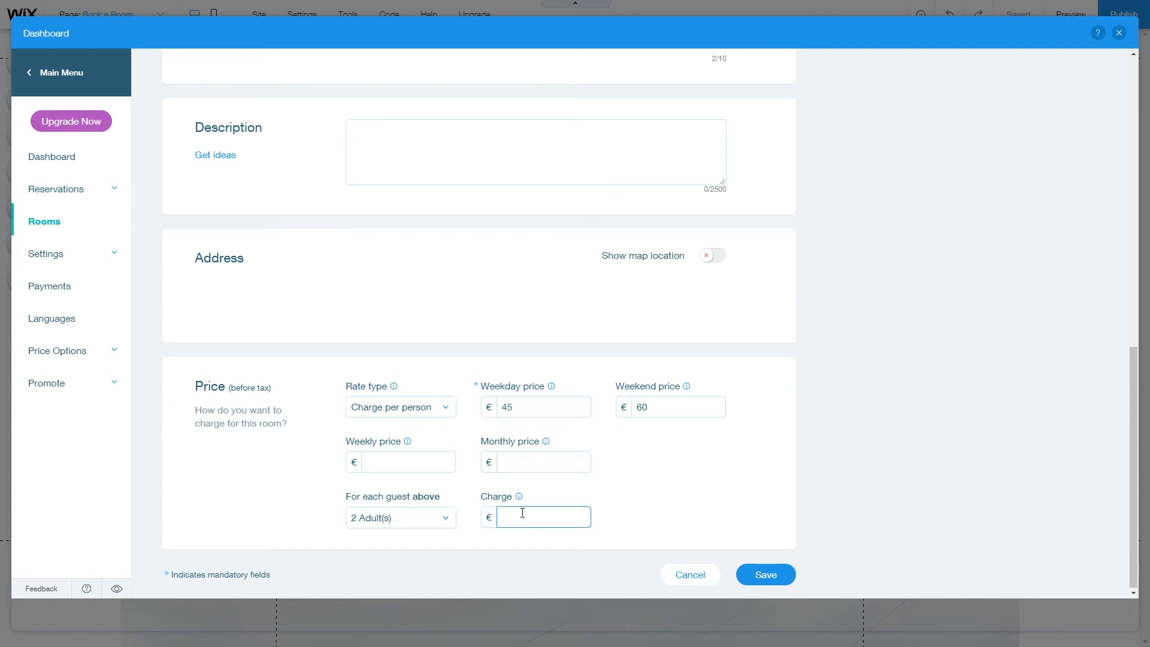
type("25")
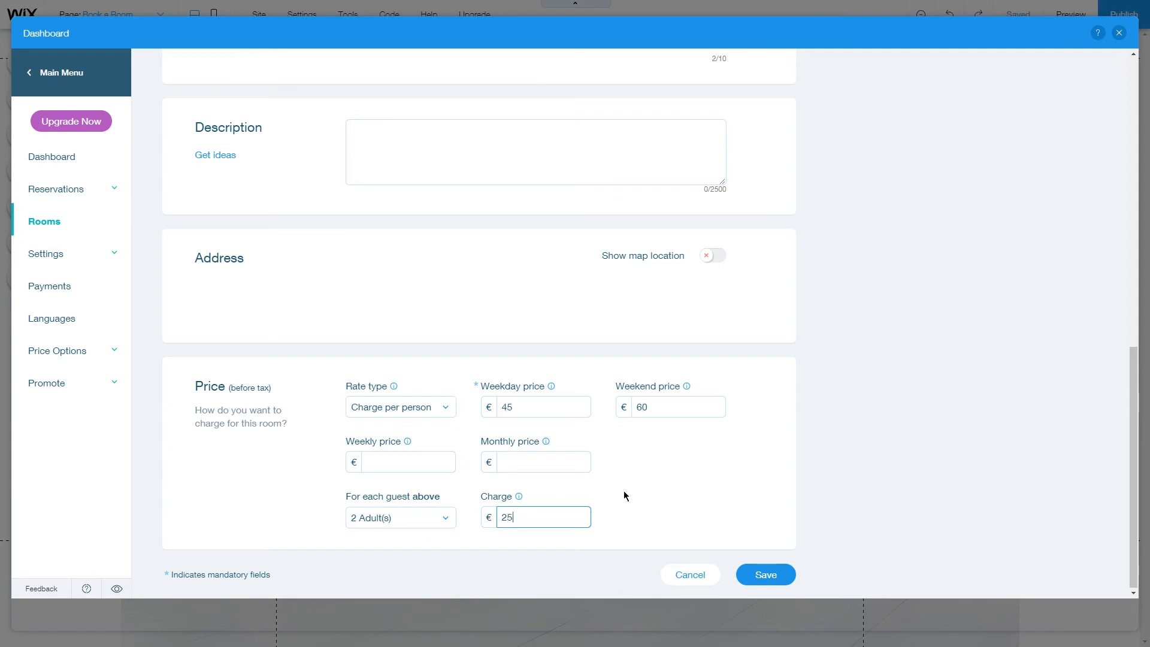
- Save the Deluxe room and return to the Room Types list with the update confirmed
scroll("up", 3)
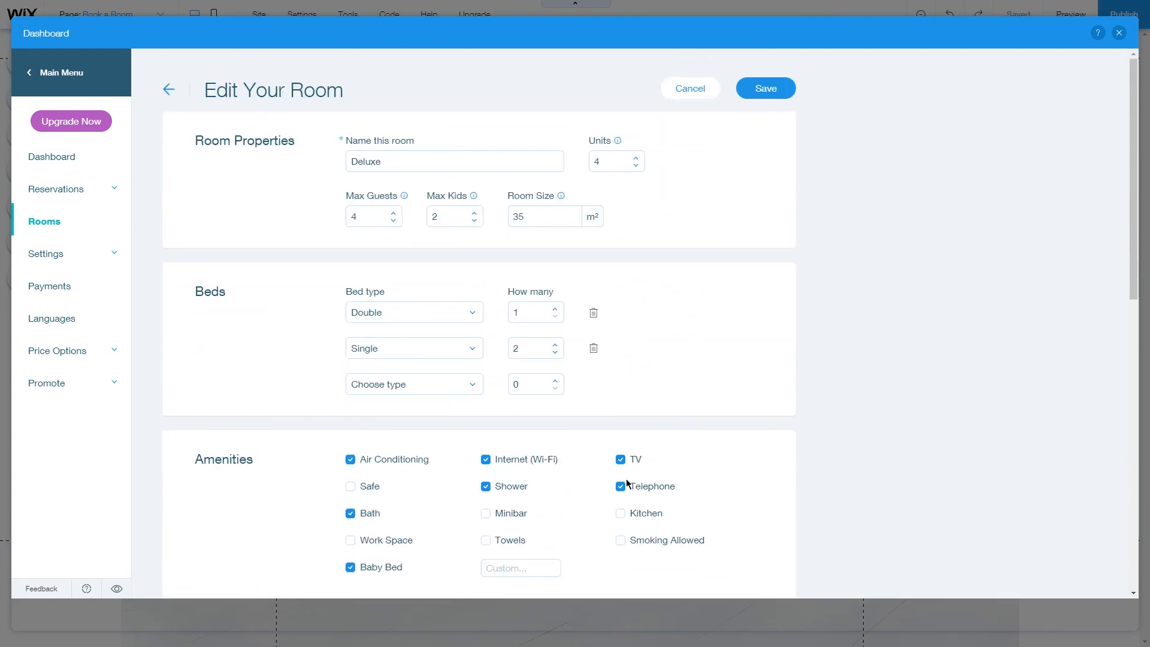
left_click(765, 88)
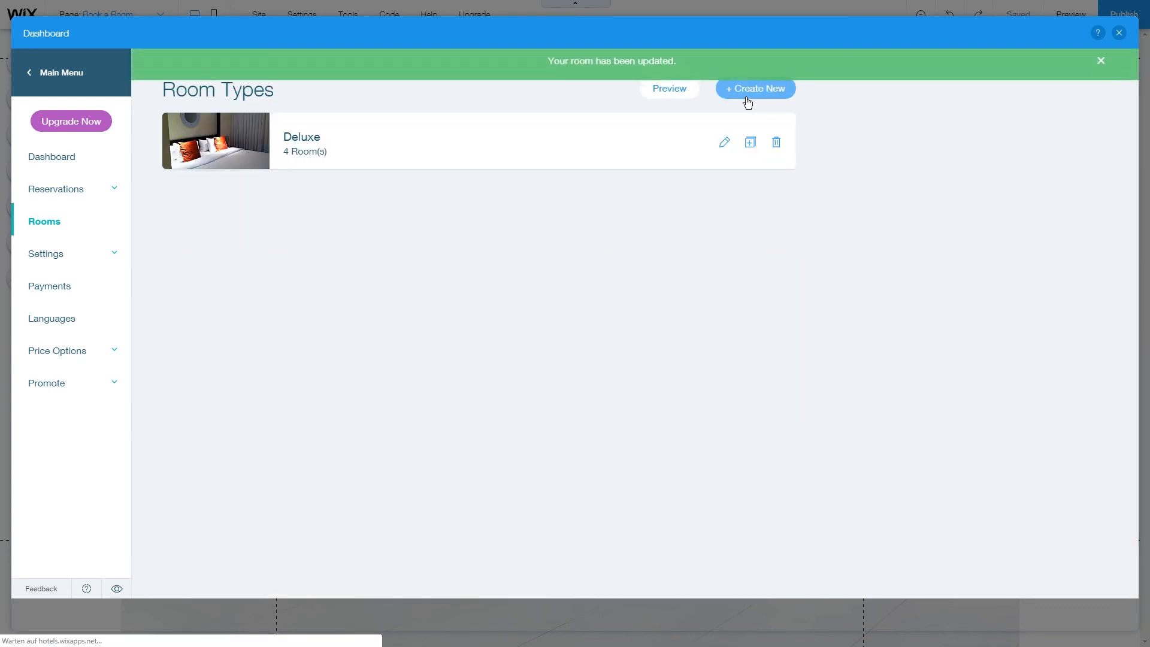
left_click(1100, 61)
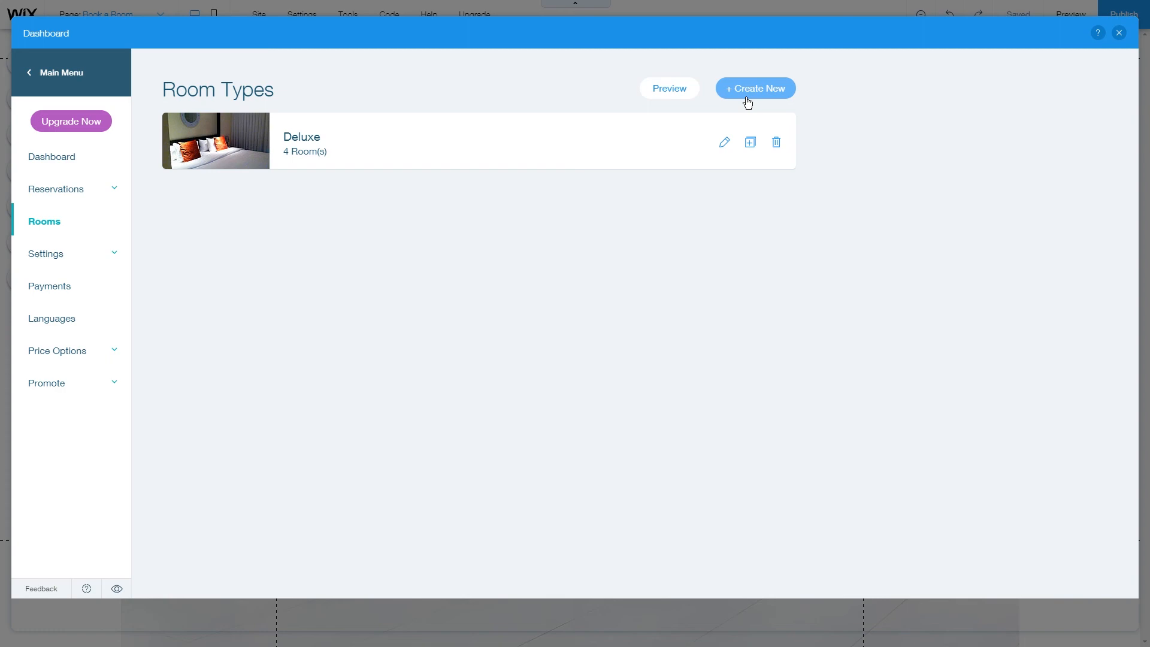